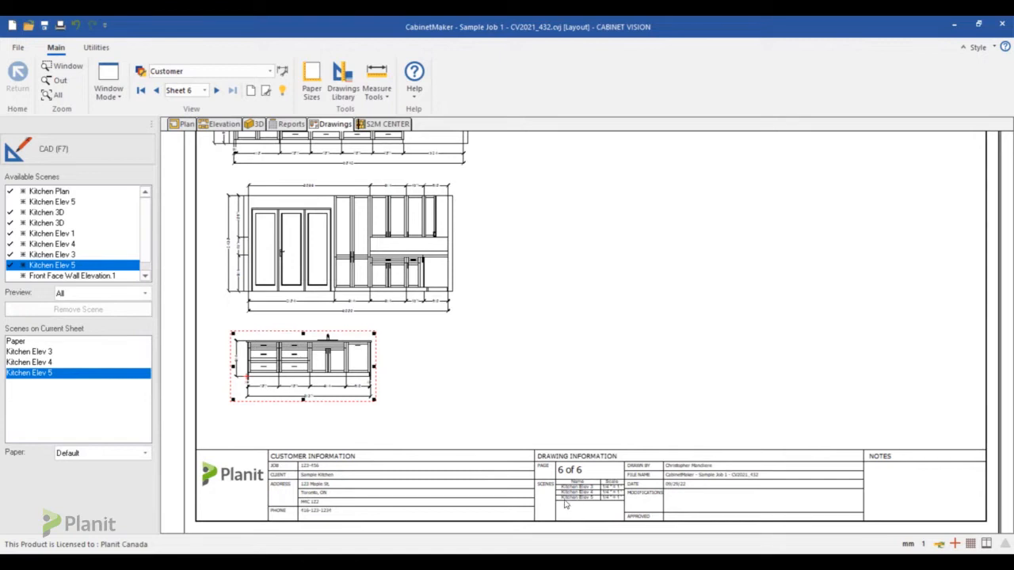
{"action": "mouse_move", "coordinate": [583, 503]}
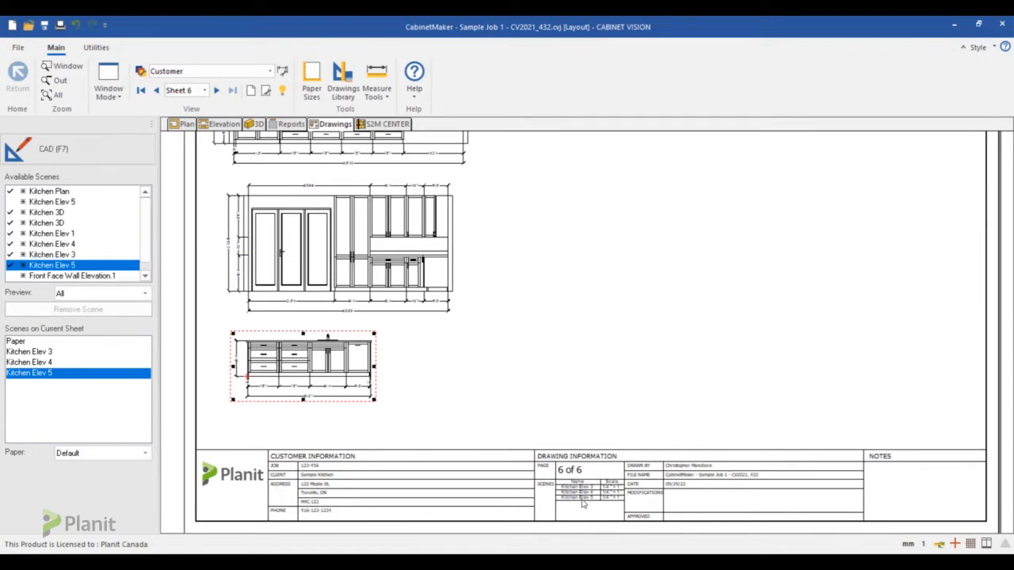
{"action": "mouse_move", "coordinate": [612, 503]}
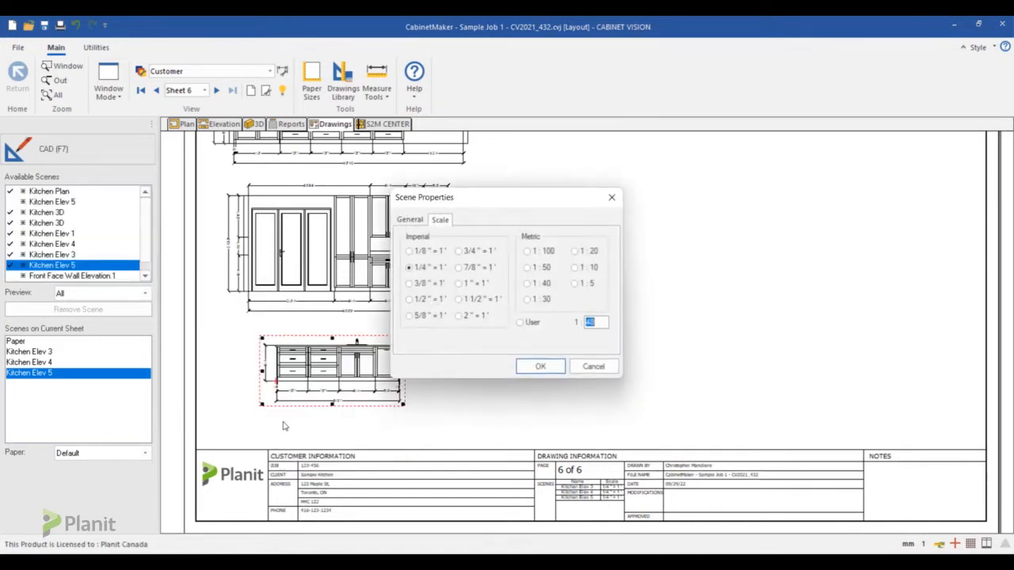
- Set Kitchen Elev 5's scene scale to 1:32 (3/8" = 1') and confirm
{"action": "left_click", "coordinate": [540, 366]}
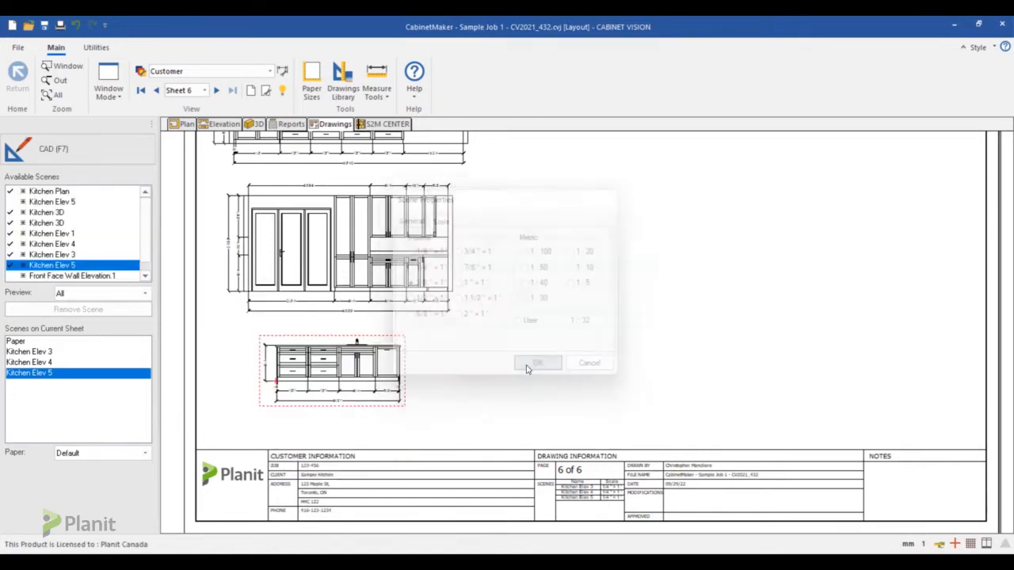
{"action": "left_click", "coordinate": [538, 363]}
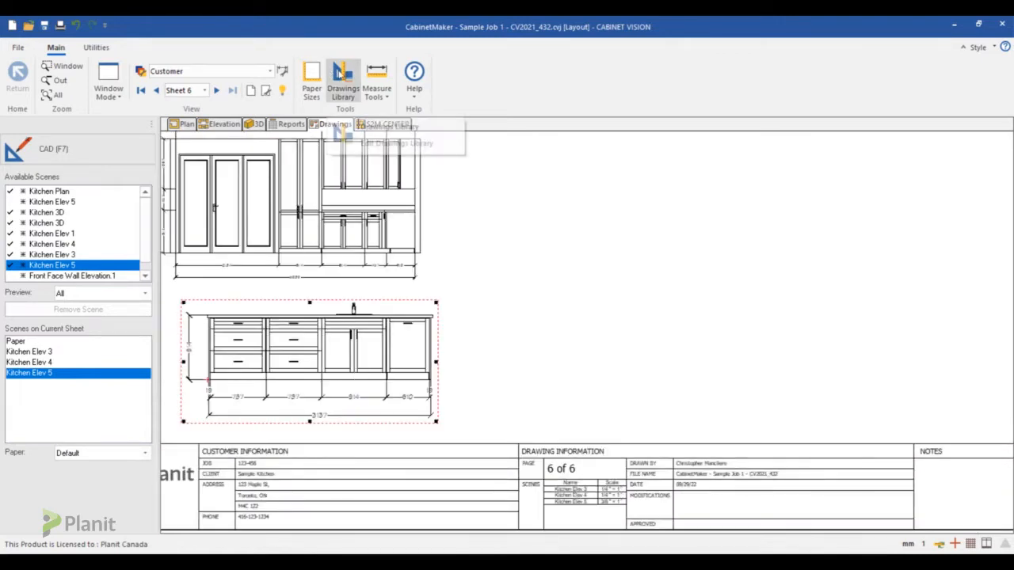
- Open the Demo - Landscape Title Block from the Drawings Library for editing
{"action": "left_click", "coordinate": [342, 76]}
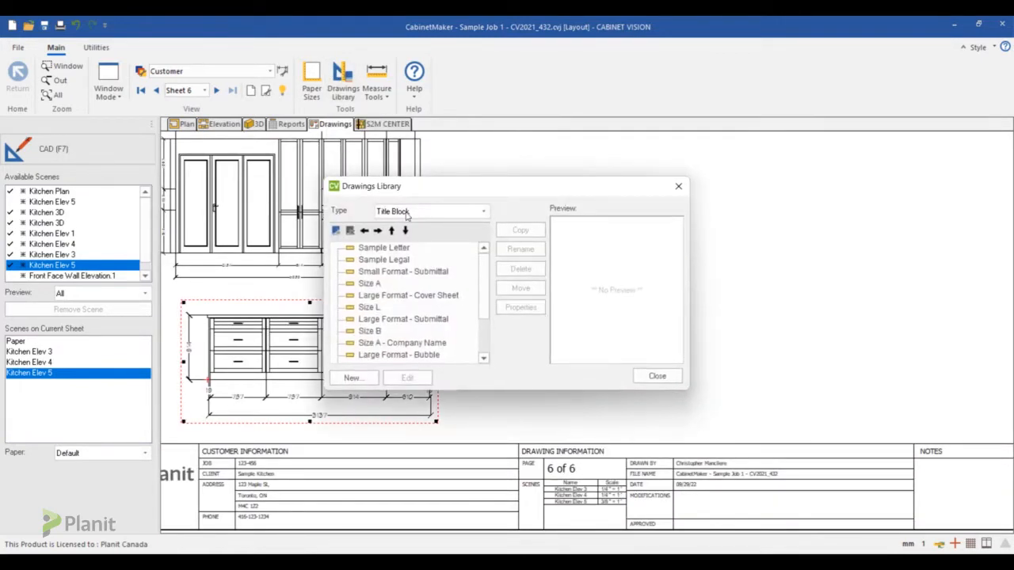
{"action": "left_click", "coordinate": [413, 354]}
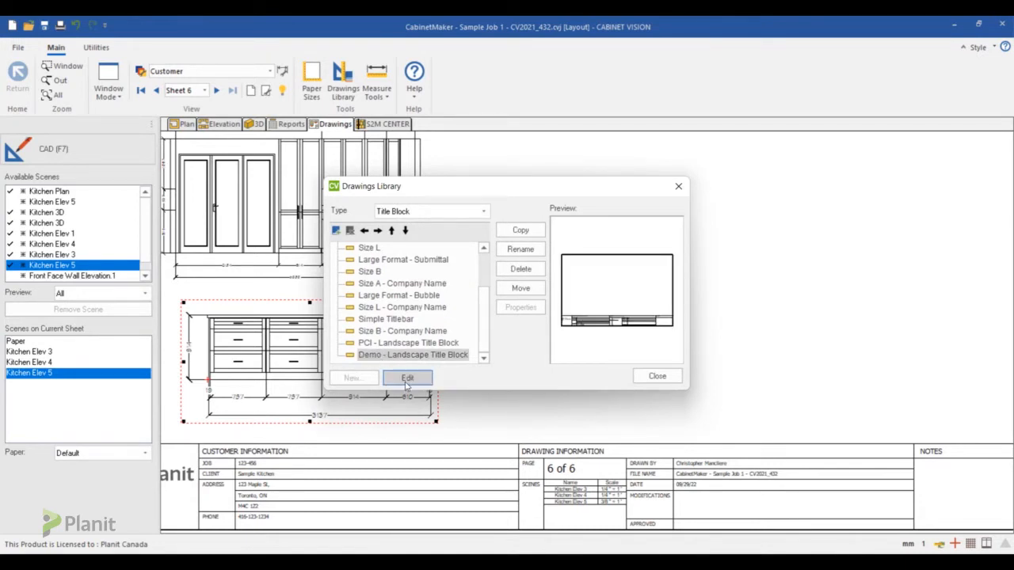
{"action": "left_click", "coordinate": [407, 377]}
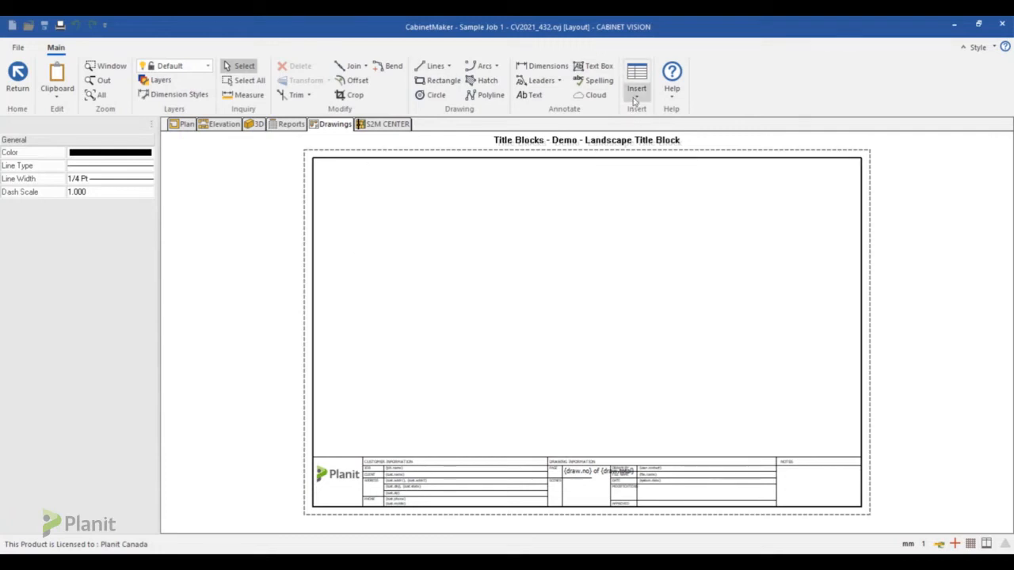
- Insert a table with a Scenes group showing visible Name and Scale columns
{"action": "left_click", "coordinate": [637, 79]}
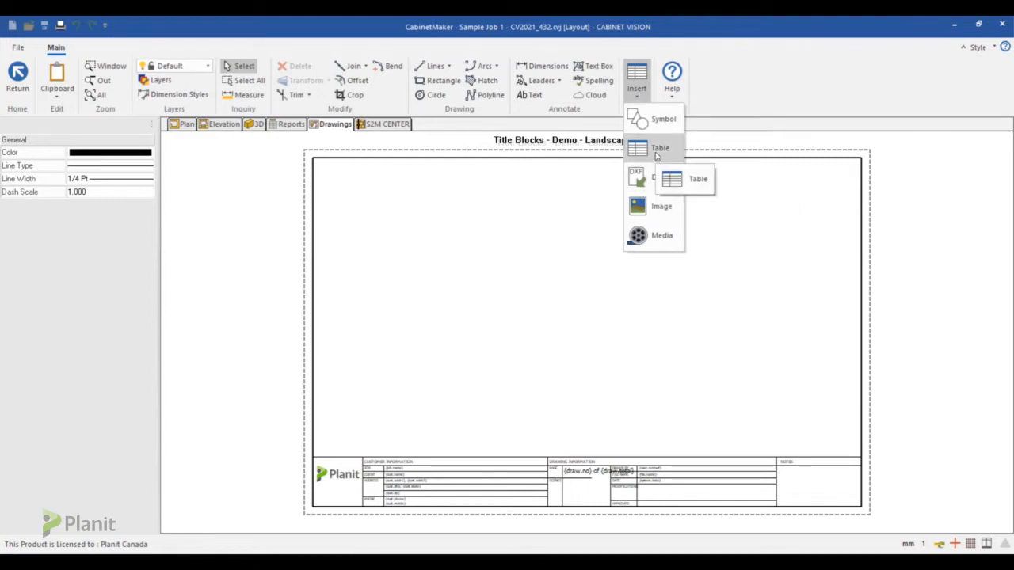
{"action": "left_click", "coordinate": [697, 178]}
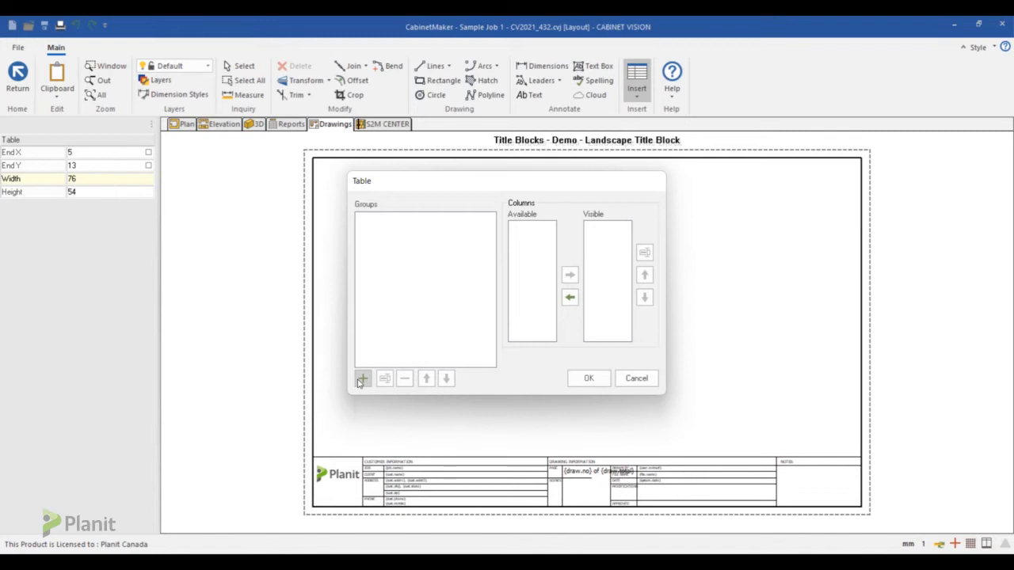
{"action": "left_click", "coordinate": [363, 378]}
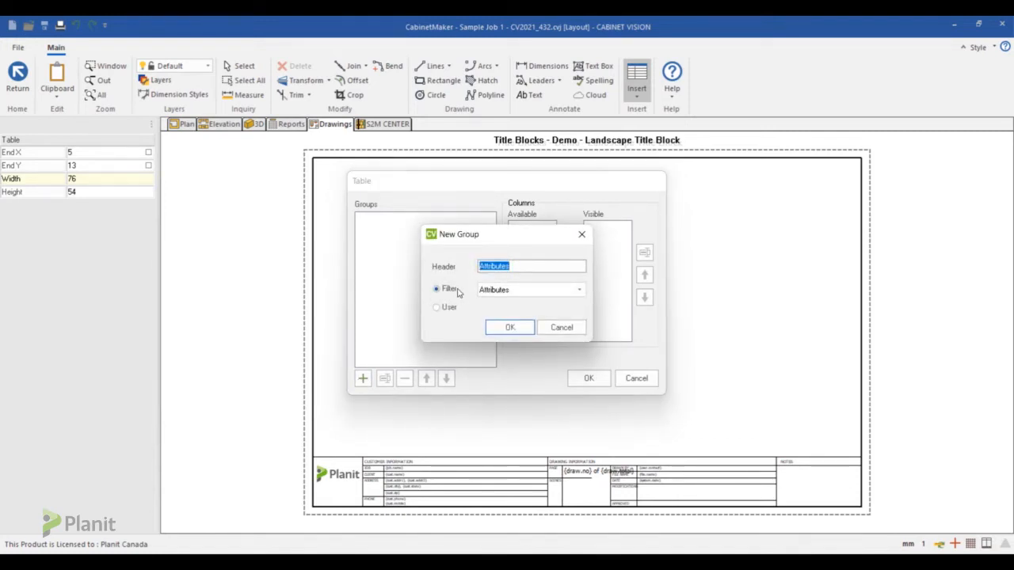
{"action": "left_click", "coordinate": [579, 290]}
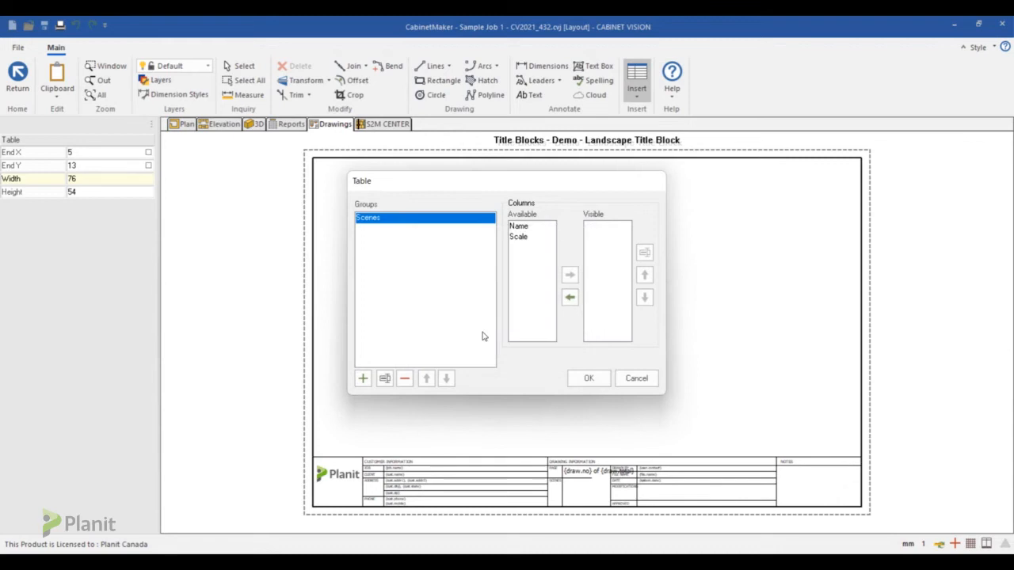
{"action": "mouse_move", "coordinate": [528, 221]}
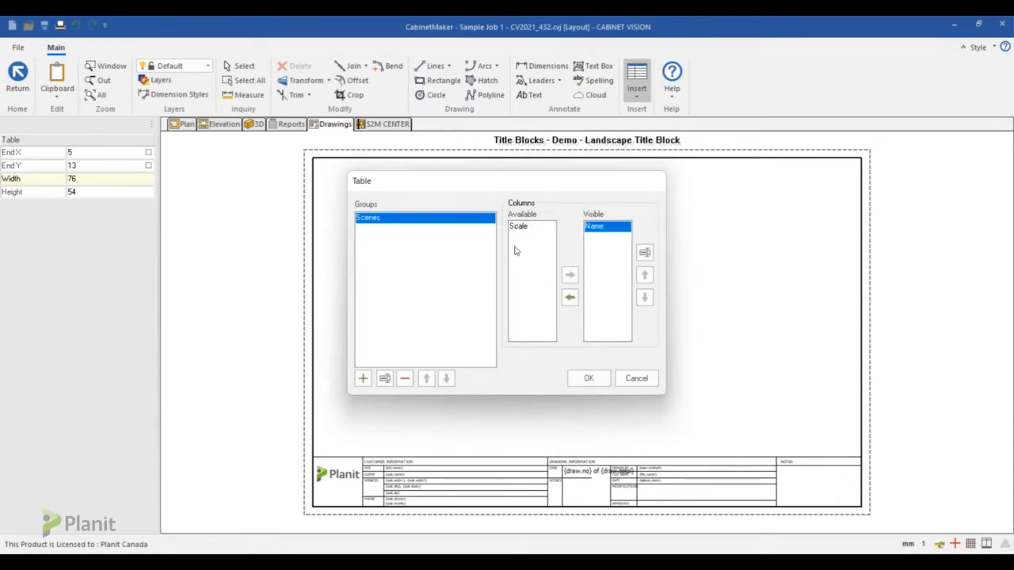
{"action": "left_click", "coordinate": [518, 225]}
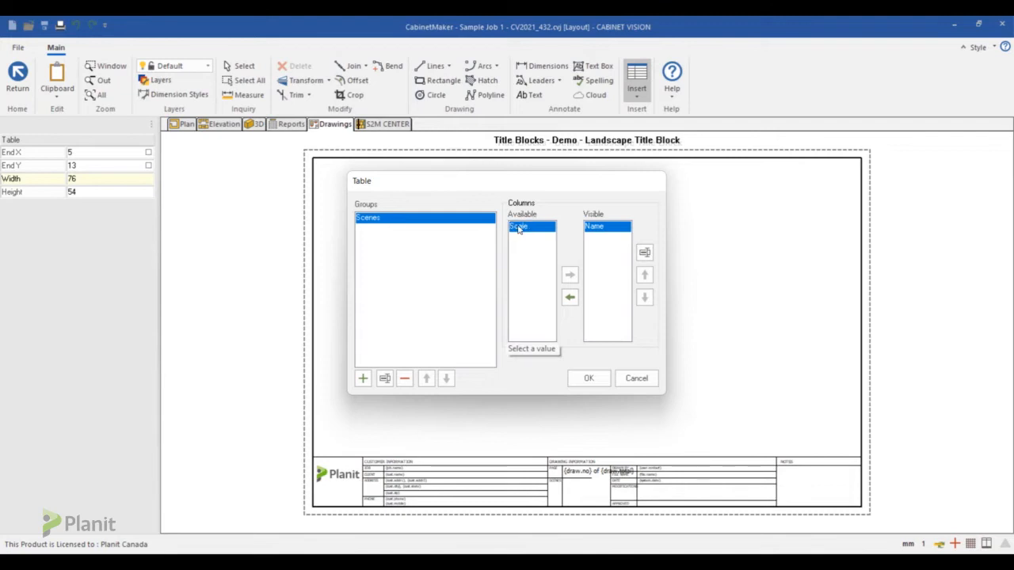
{"action": "left_click", "coordinate": [570, 275]}
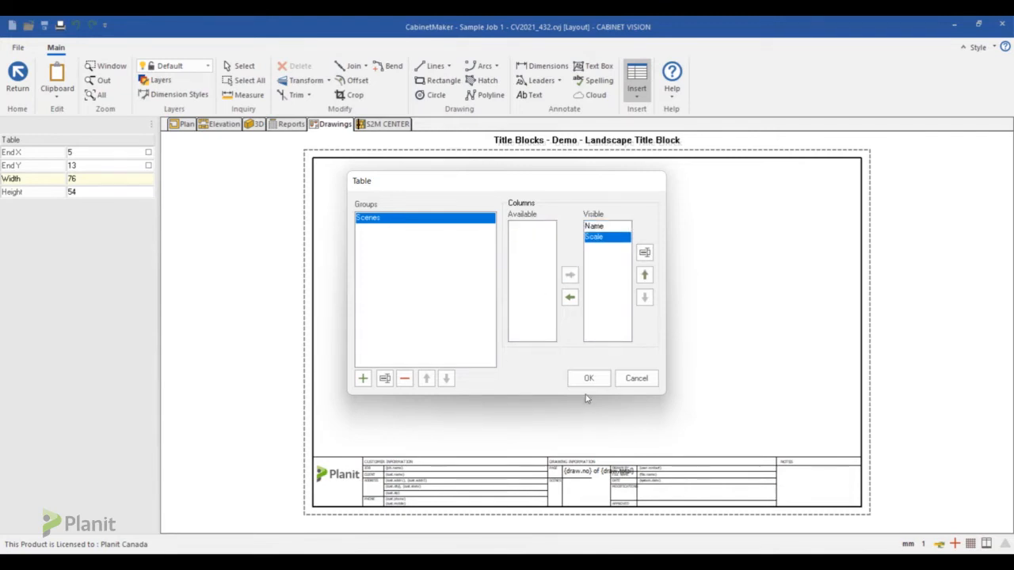
{"action": "left_click", "coordinate": [588, 378]}
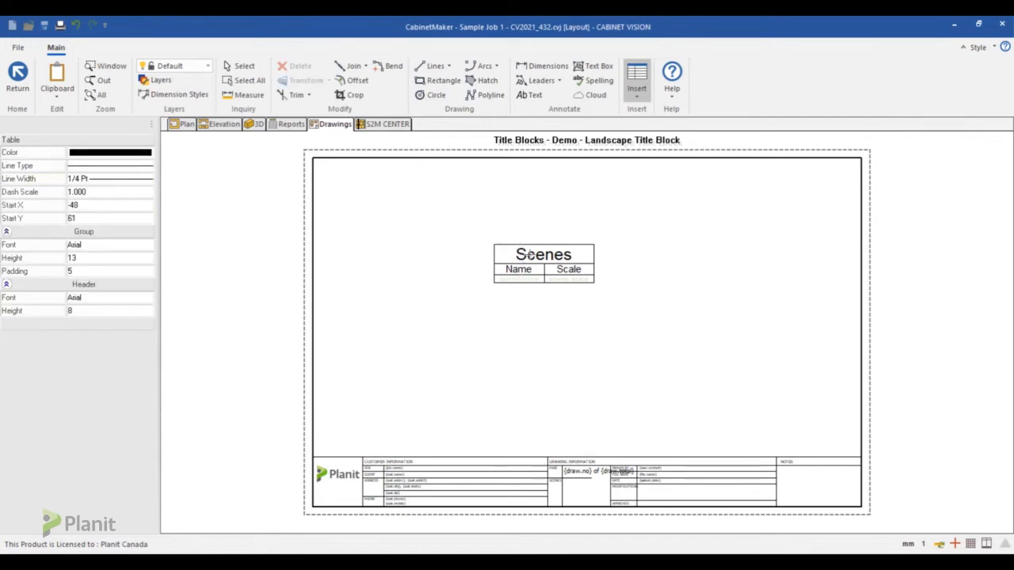
- Place the Scenes table in the title block and hide its Scenes group heading
{"action": "left_click", "coordinate": [244, 65]}
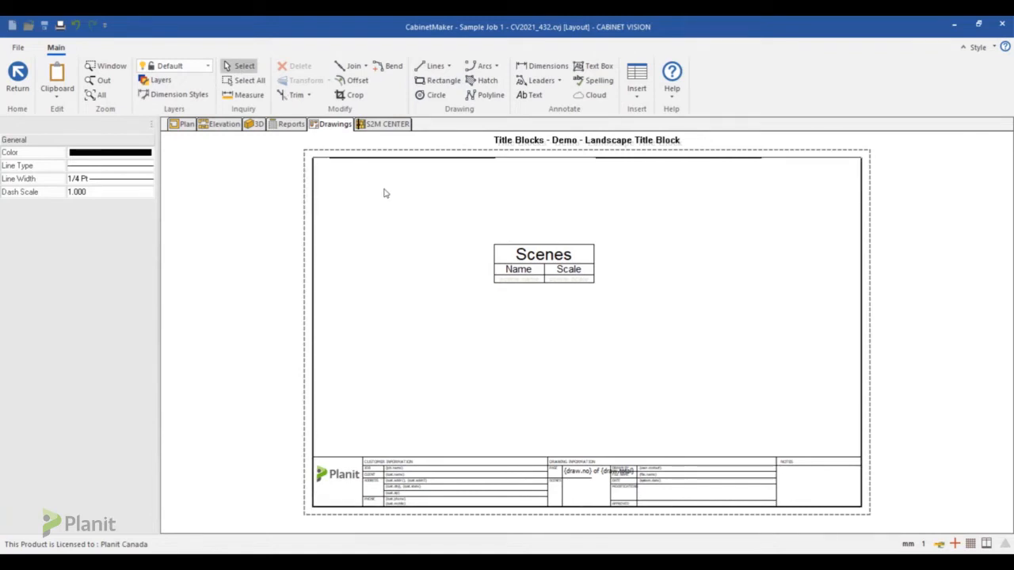
{"action": "left_click", "coordinate": [543, 253]}
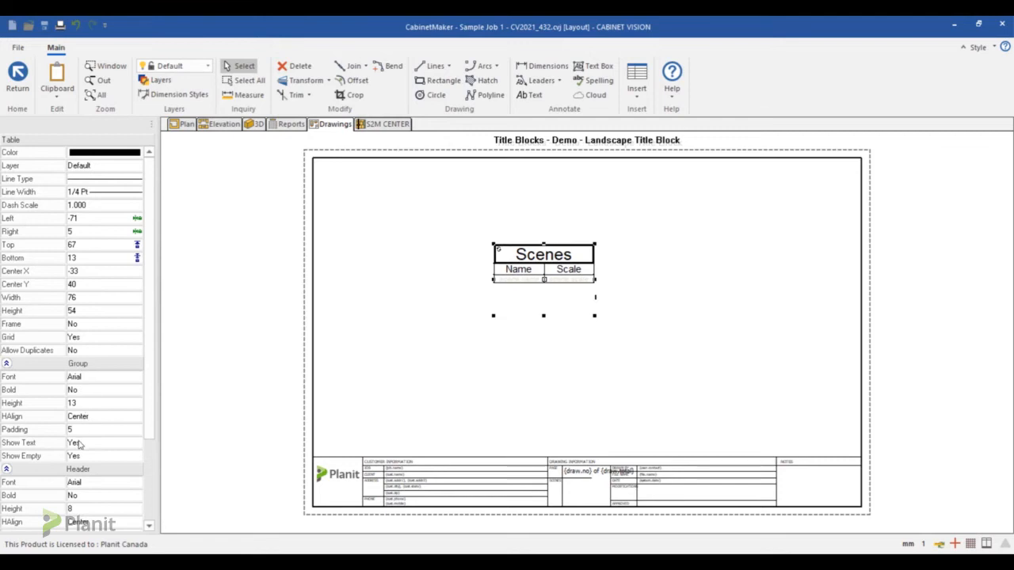
{"action": "left_click", "coordinate": [103, 443]}
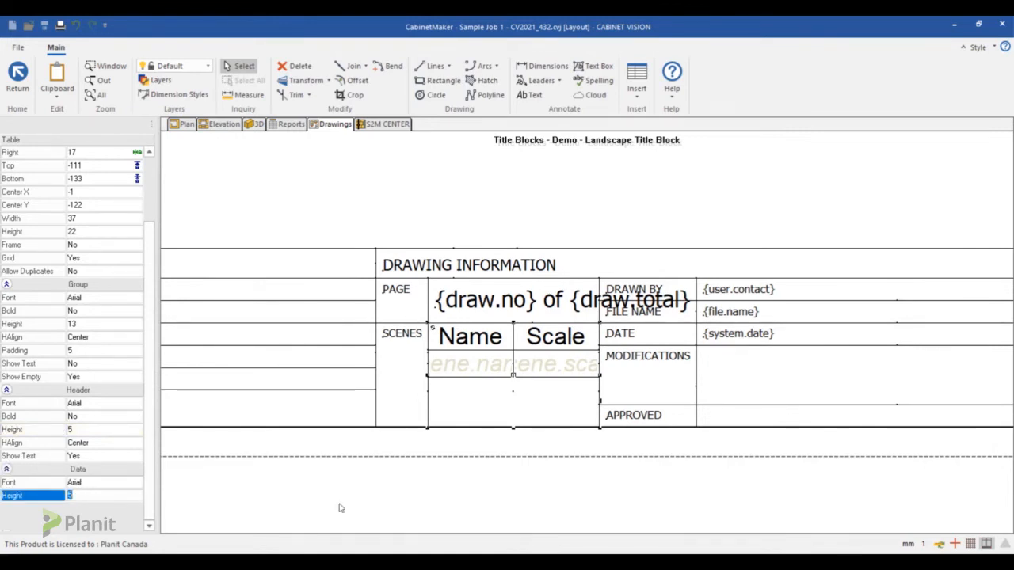
- Set table data height to 3, lower header height, then save the title block
{"action": "left_click", "coordinate": [402, 333]}
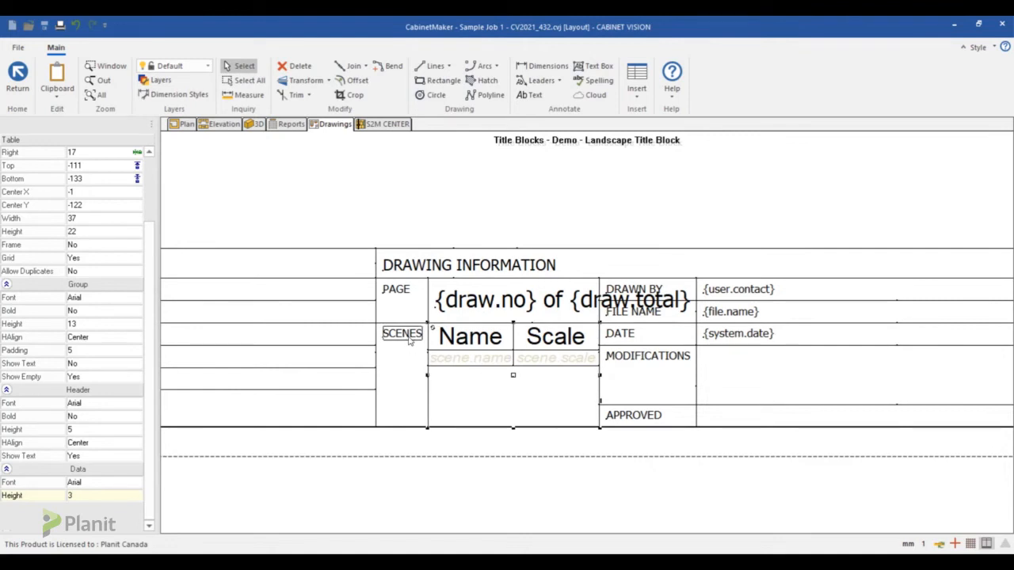
{"action": "left_click", "coordinate": [401, 333]}
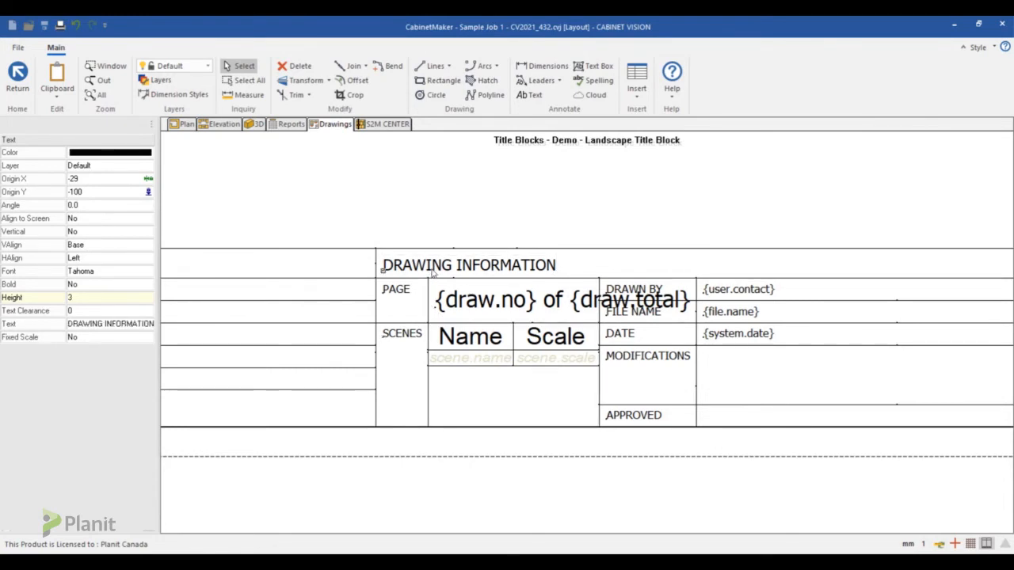
{"action": "left_click", "coordinate": [470, 335]}
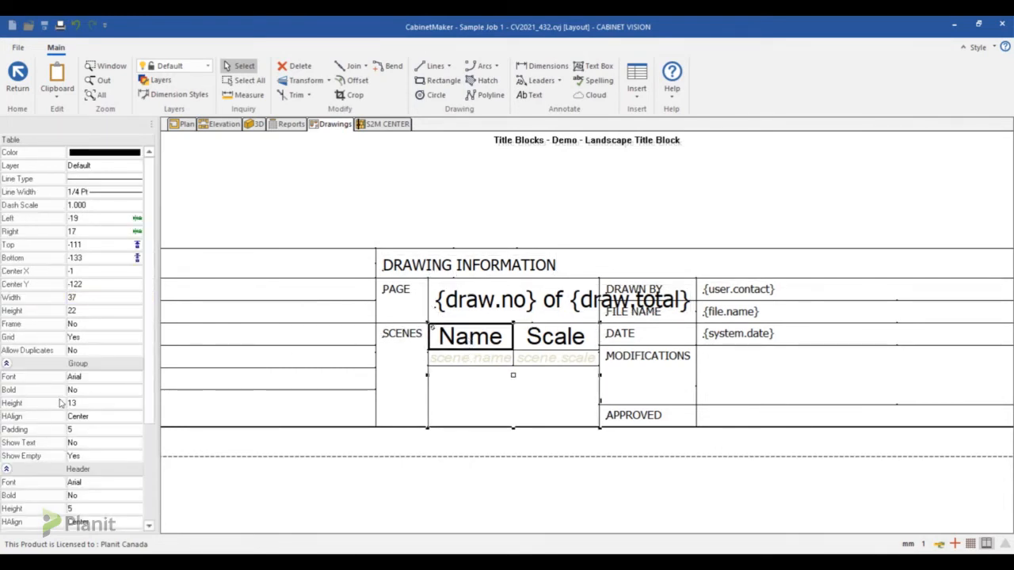
{"action": "left_click", "coordinate": [31, 430]}
{"action": "type", "text": "3"}
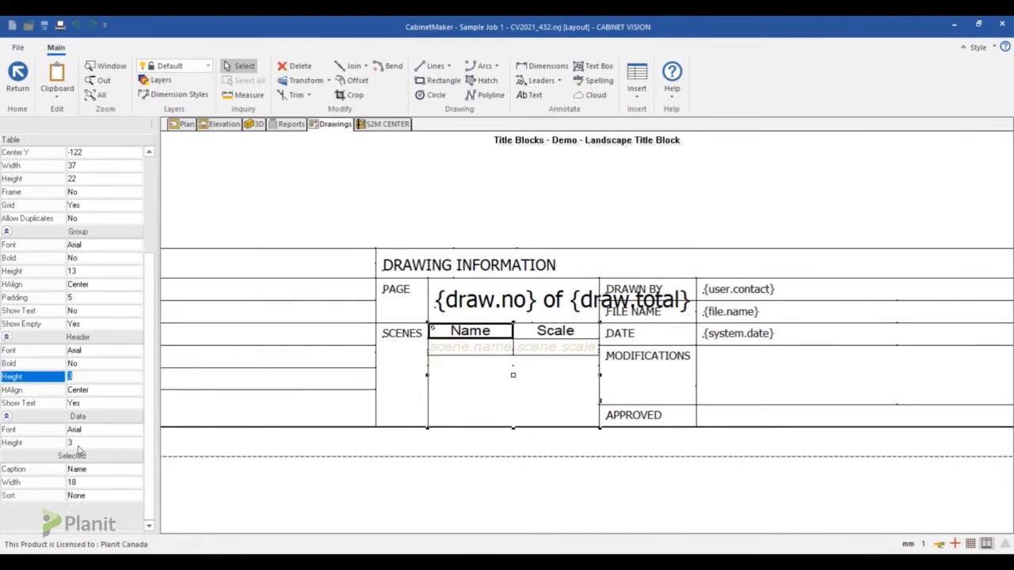
{"action": "left_click", "coordinate": [71, 442]}
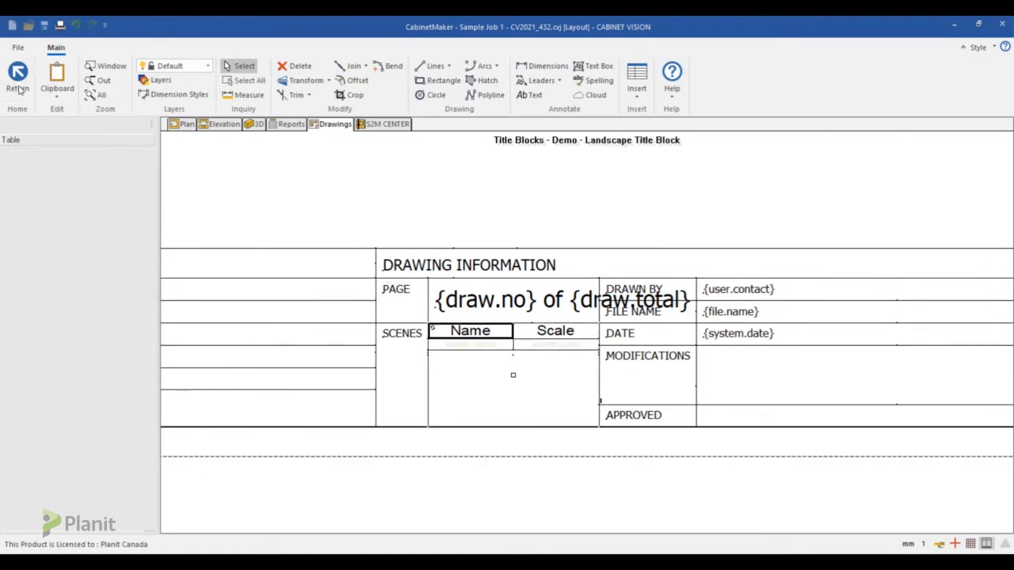
{"action": "left_click", "coordinate": [17, 75]}
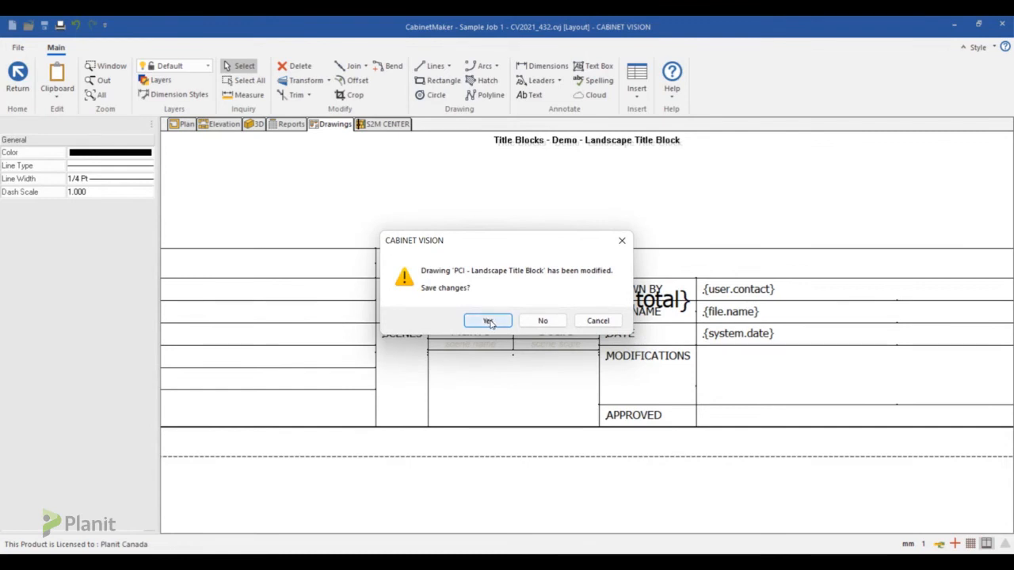
{"action": "left_click", "coordinate": [487, 320]}
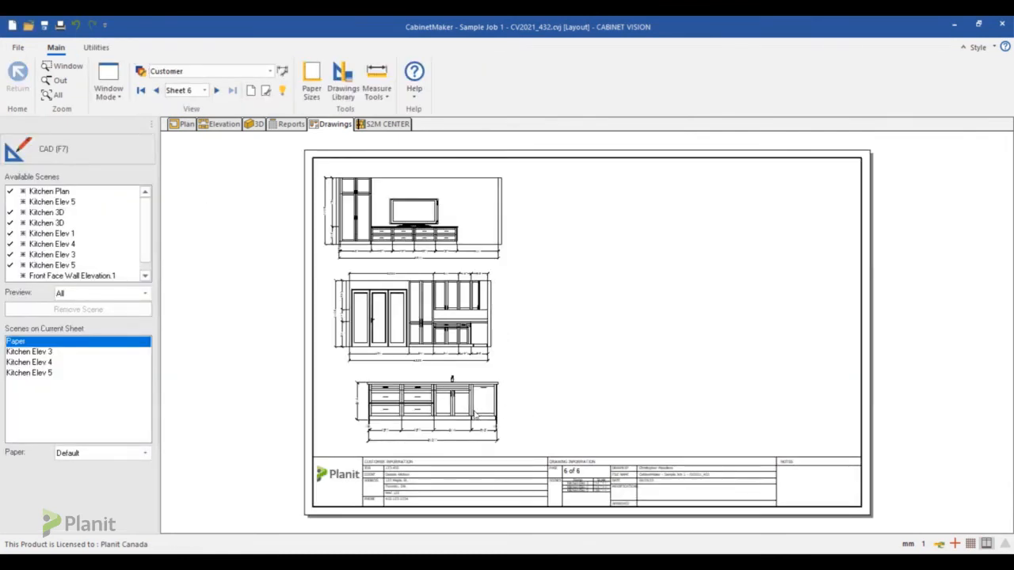
{"action": "mouse_move", "coordinate": [252, 383]}
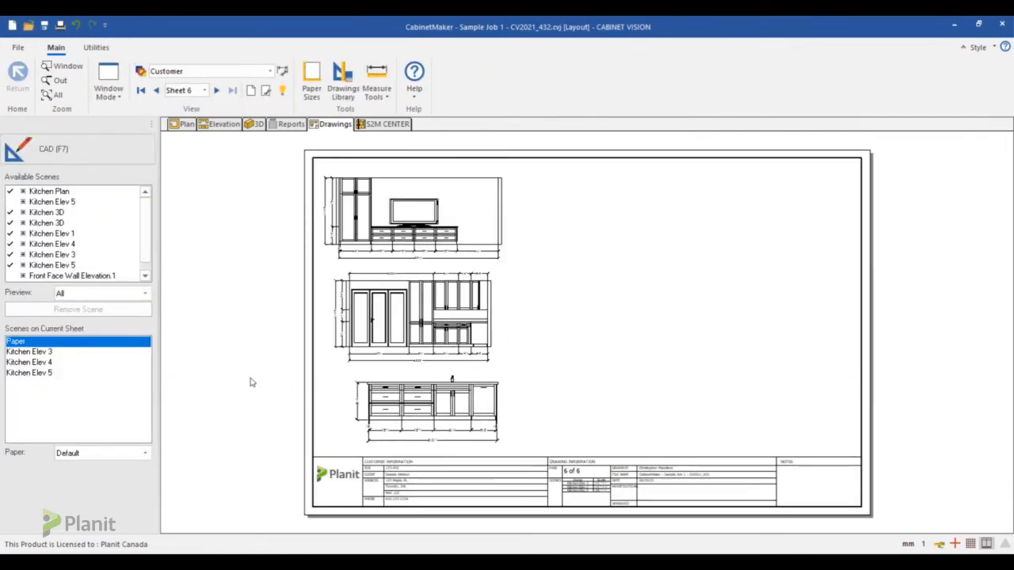
- Replace sheet 6's title block with Demo - Landscape Title Block, then select Kitchen Elev 1
{"action": "right_click", "coordinate": [250, 375]}
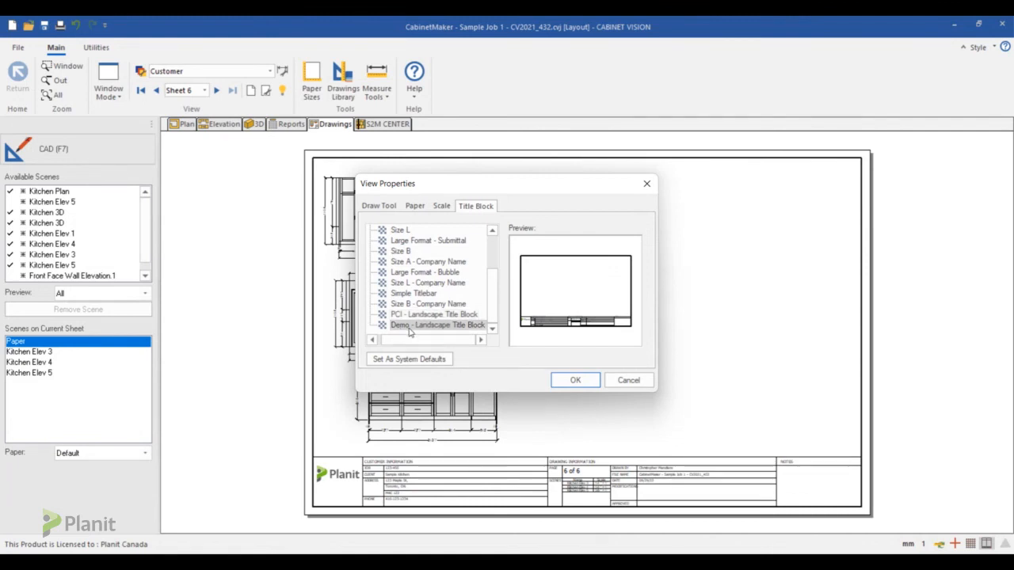
{"action": "left_click", "coordinate": [575, 381]}
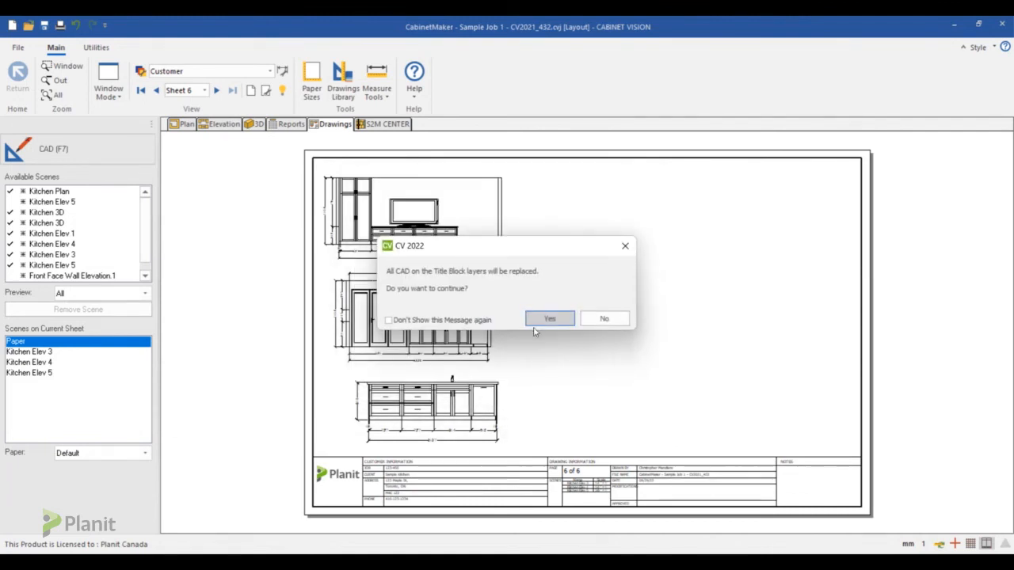
{"action": "left_click", "coordinate": [550, 318]}
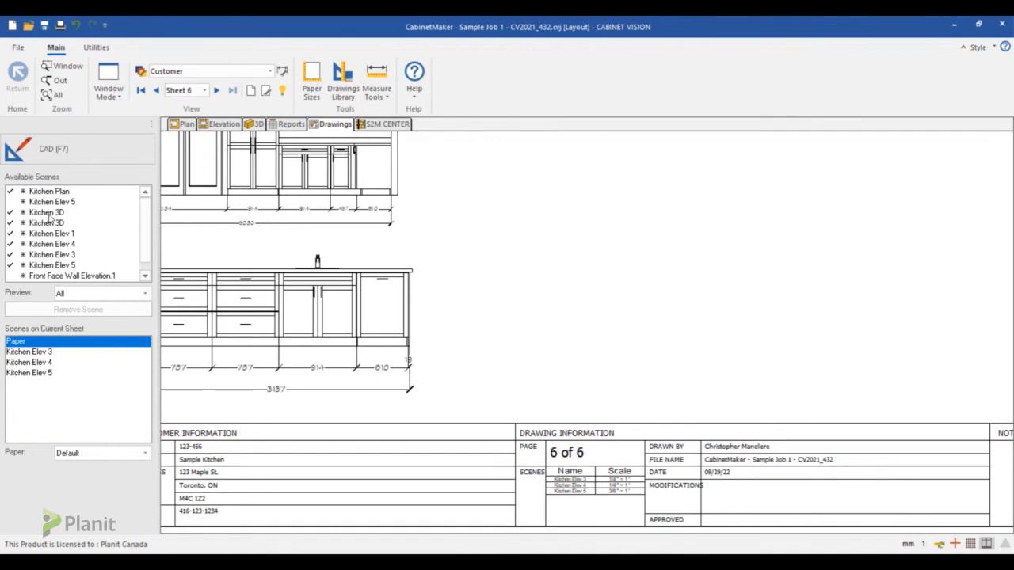
{"action": "left_click", "coordinate": [51, 233]}
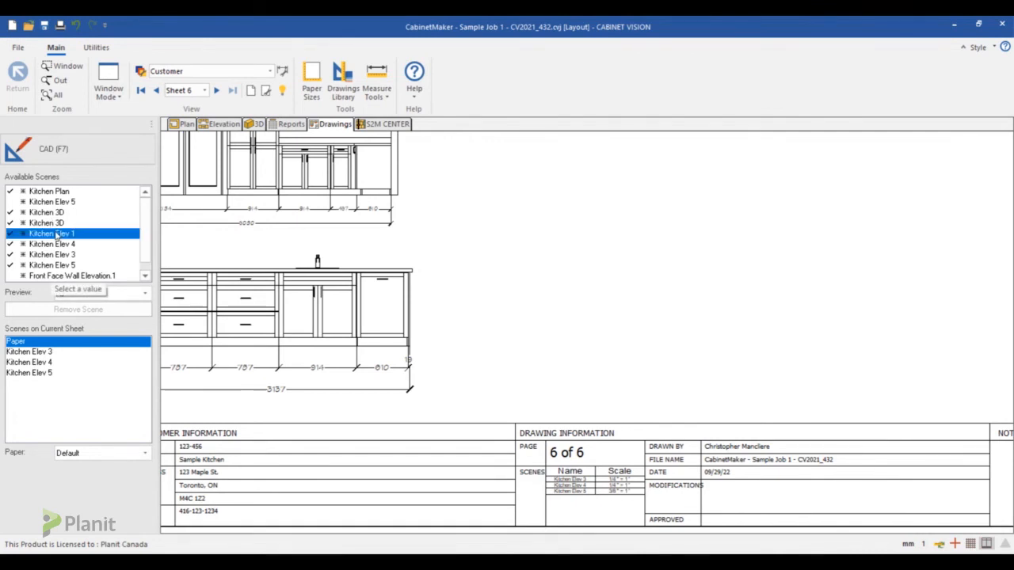